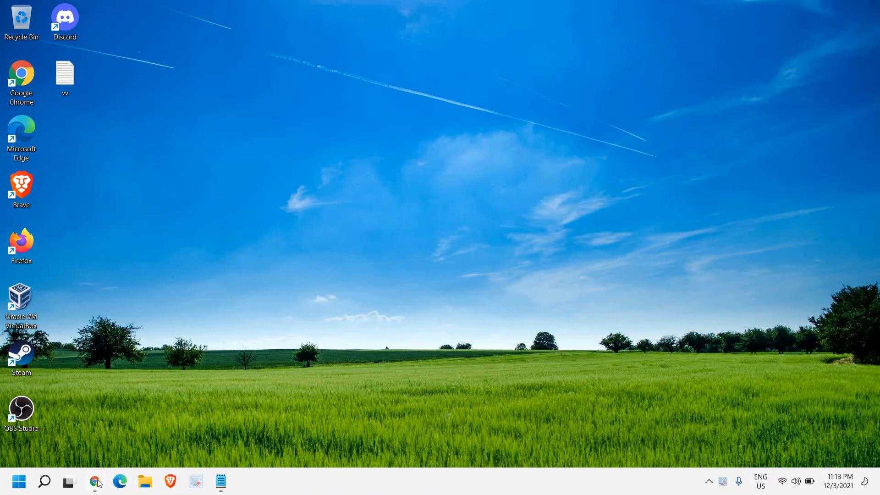
Step: Launch Chrome from the taskbar, close the extra tab and start a fresh new tab
left_click(95, 481)
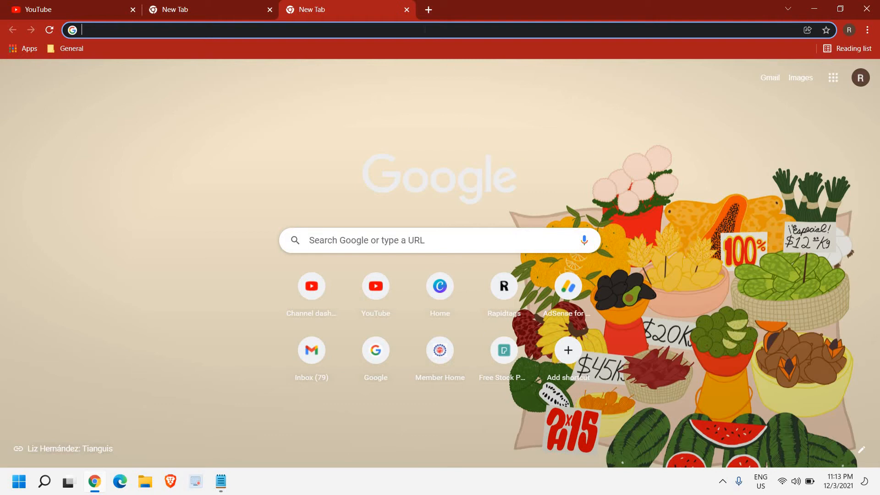
left_click(406, 9)
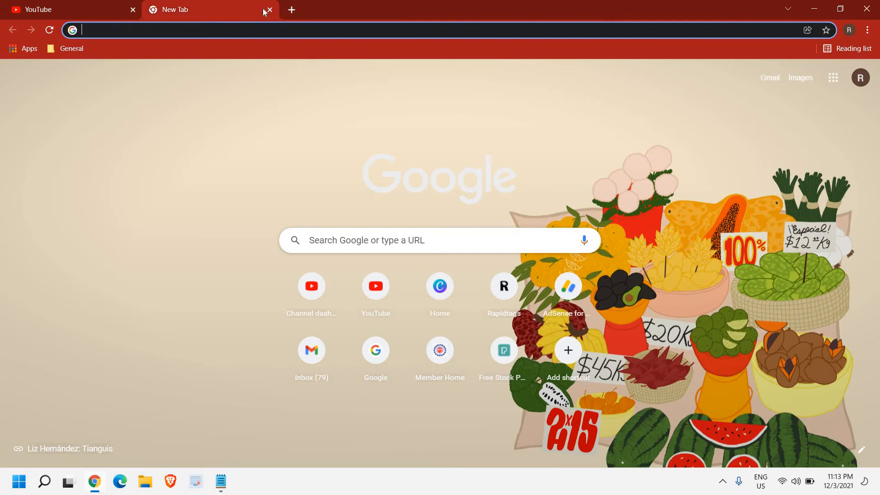
left_click(290, 9)
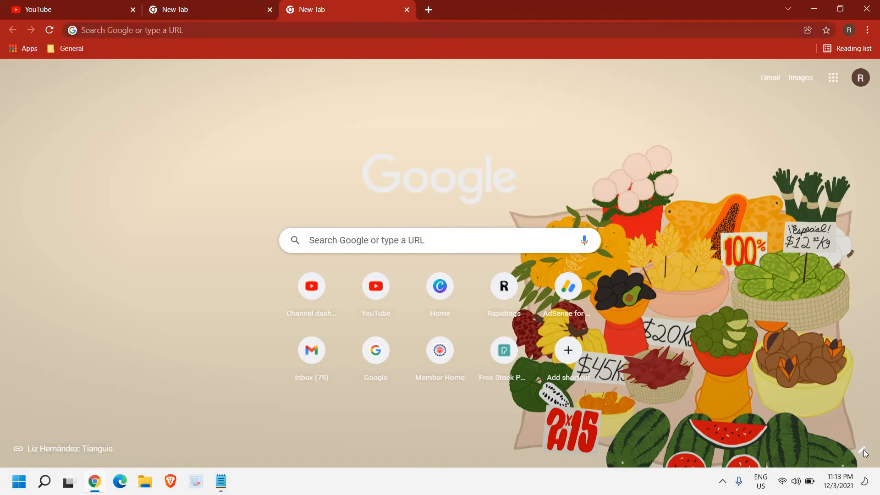
Step: Apply the volcanic mountain photo from the Landscapes collection as the new tab background
left_click(864, 452)
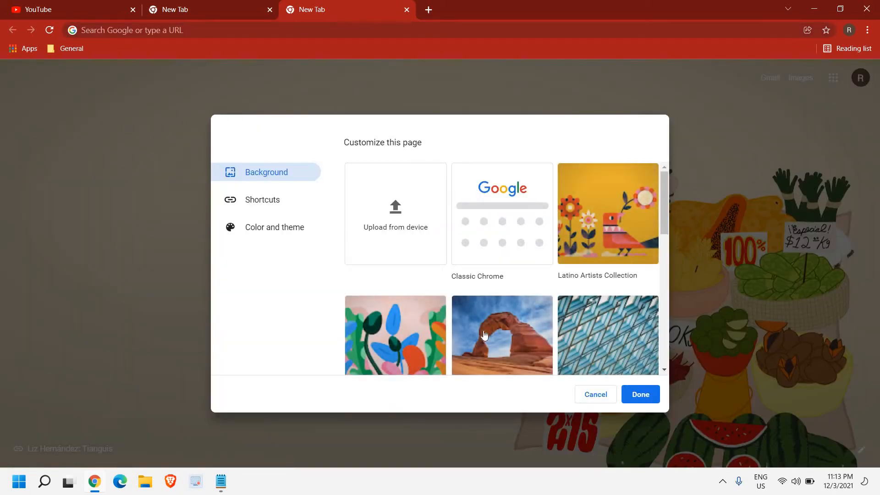
scroll("down", 3)
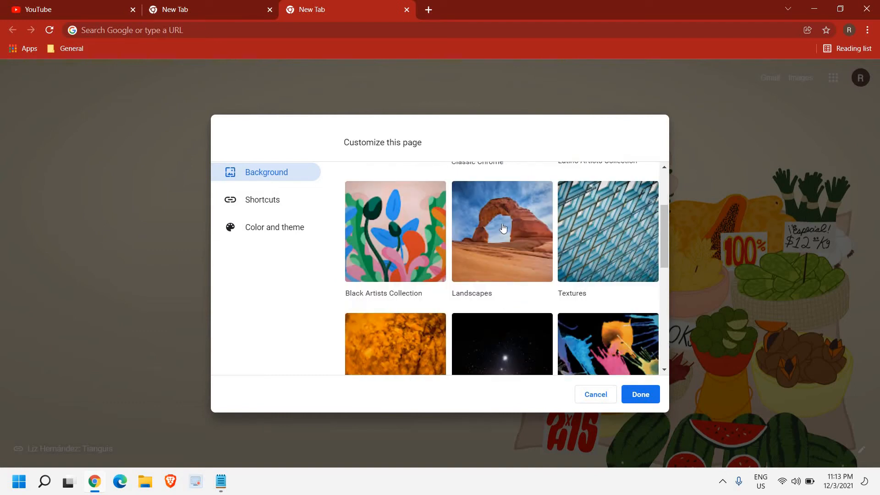
left_click(501, 231)
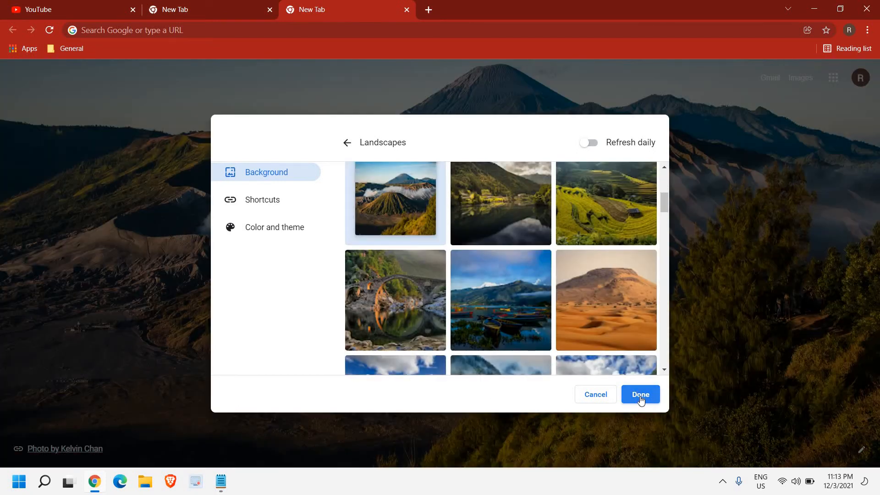
left_click(640, 394)
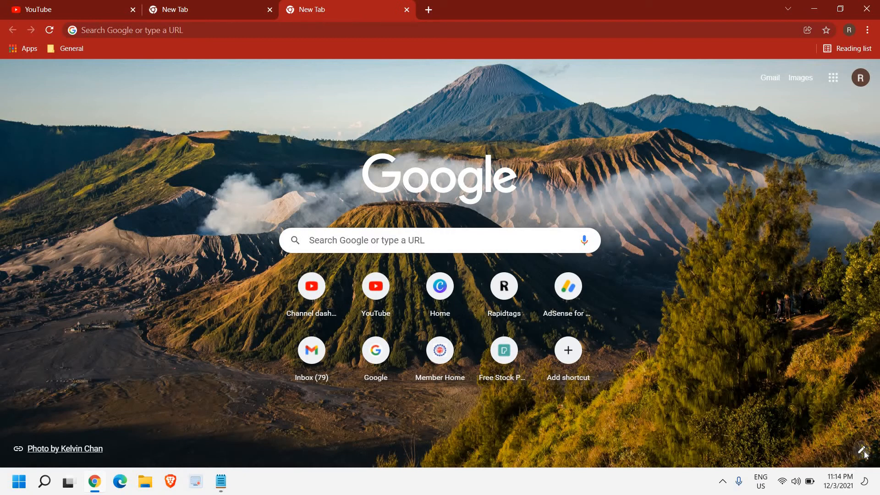
Step: Switch the Chrome colour theme to light teal, after briefly trying Dark green
left_click(863, 450)
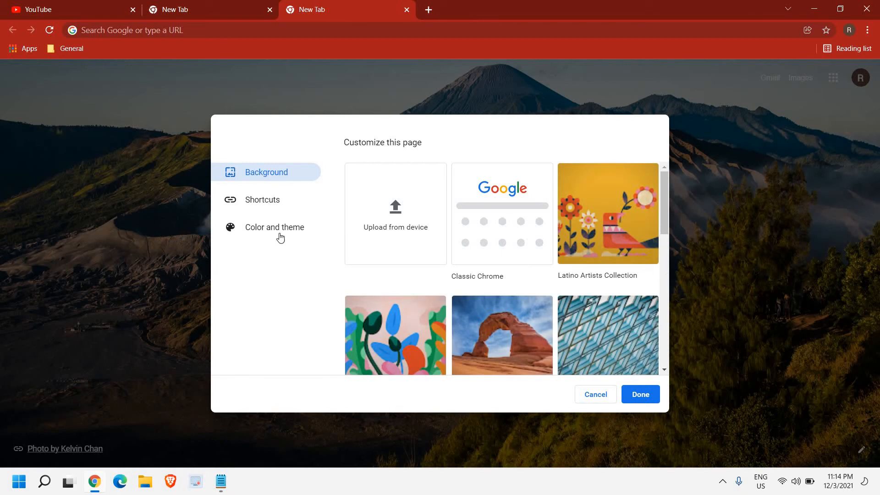
left_click(274, 227)
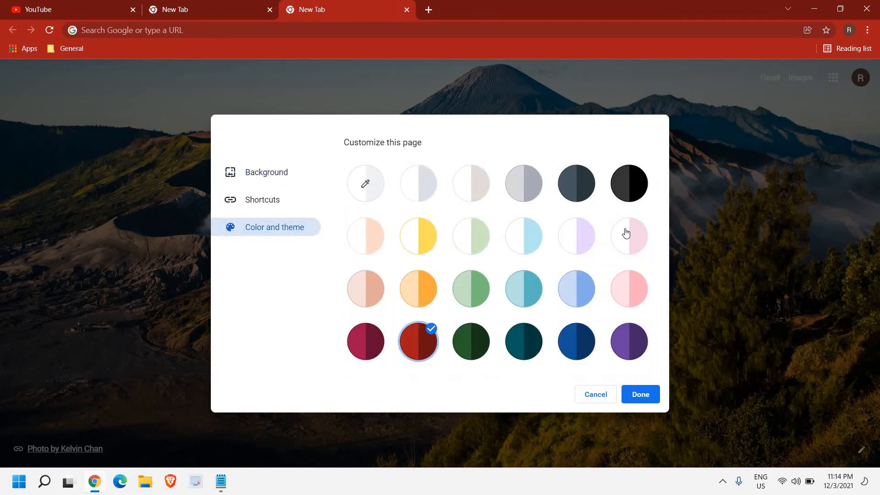
left_click(470, 355)
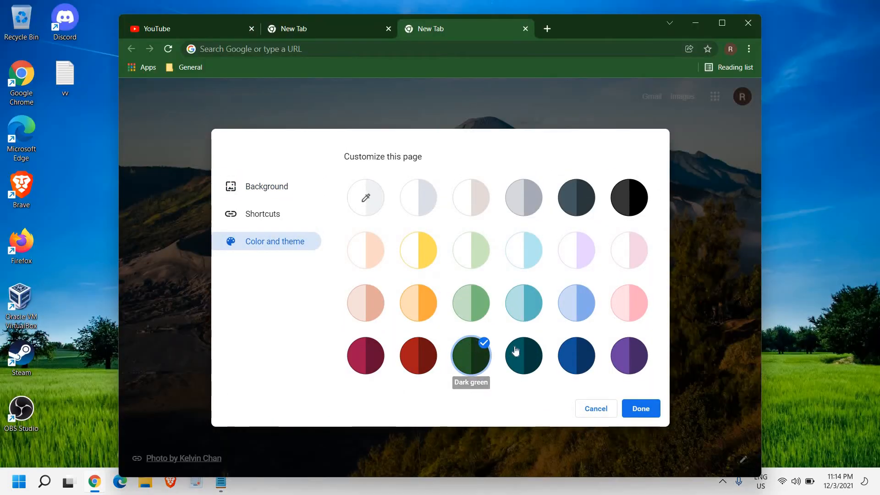
left_click(523, 304)
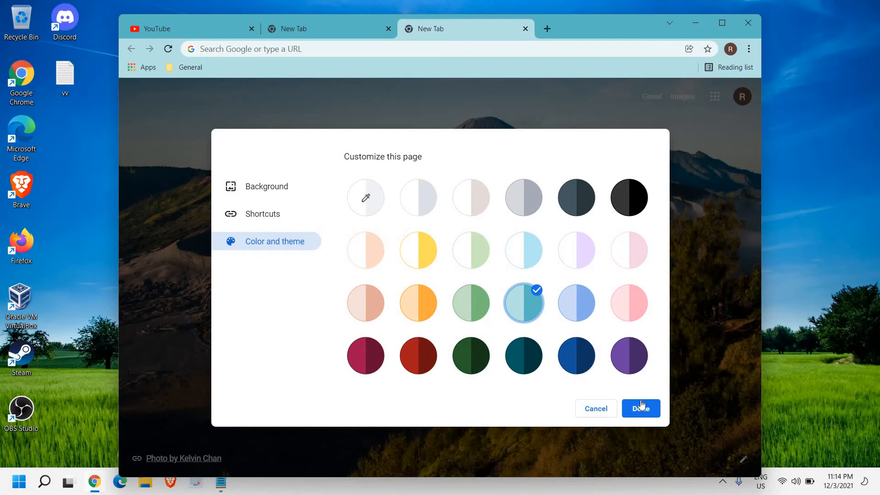
left_click(640, 408)
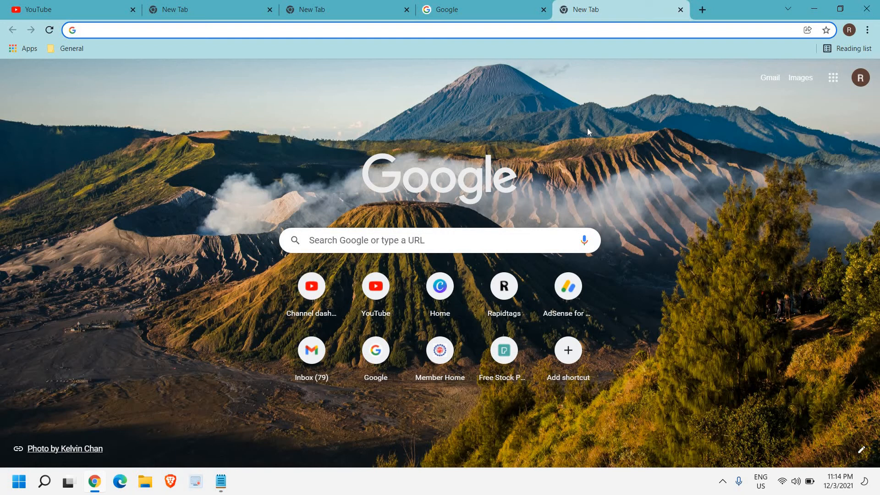
mouse_move(587, 132)
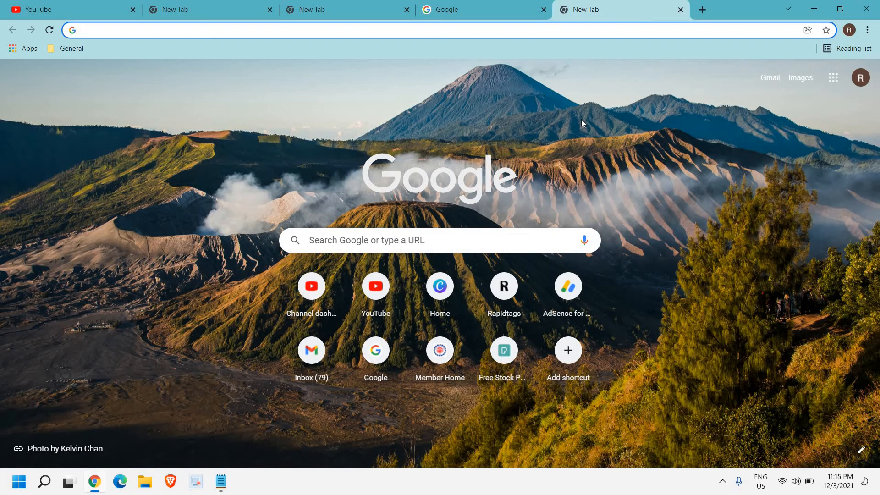